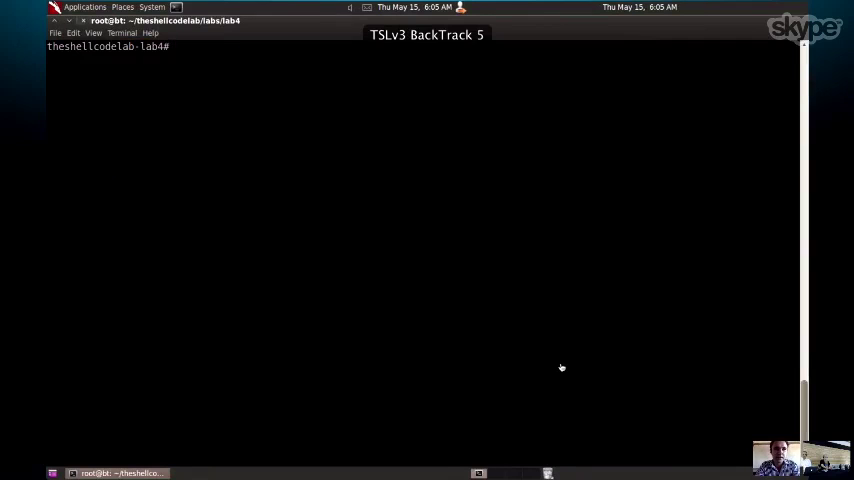
Step: Type the command 'vi command-01.asm' at the lab4 prompt
{"action": "type", "text": "vi co"}
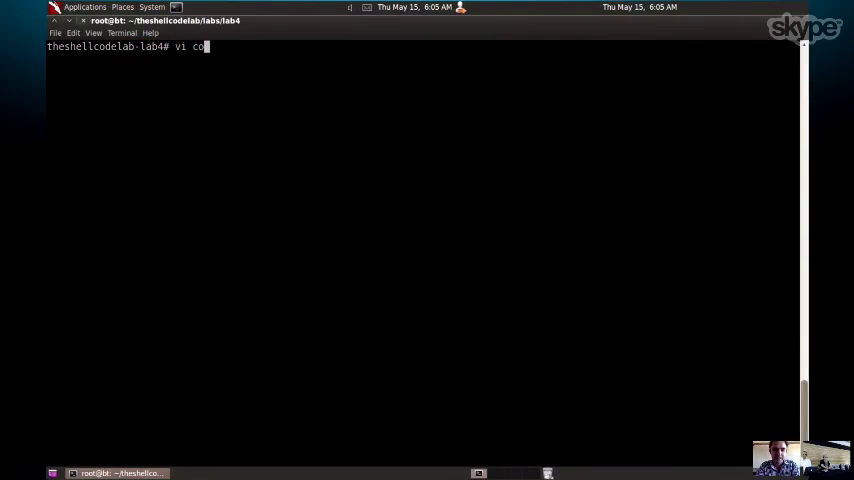
{"action": "type", "text": "mmand-01.asm"}
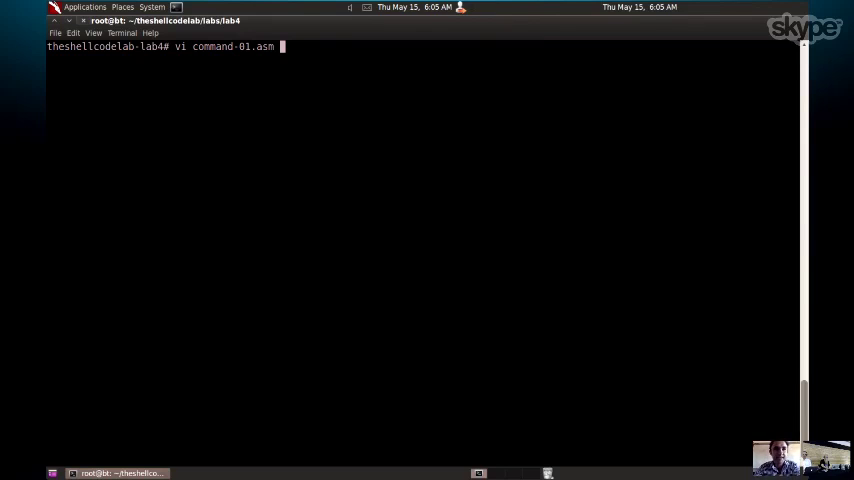
Step: Run the vi command to open command-01.asm and view its shellcode skeleton
{"action": "key", "text": "Return"}
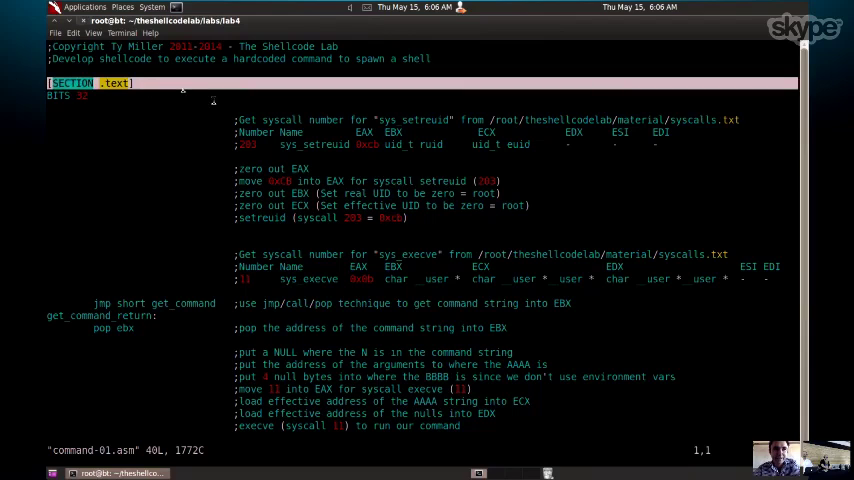
{"action": "mouse_move", "coordinate": [227, 125]}
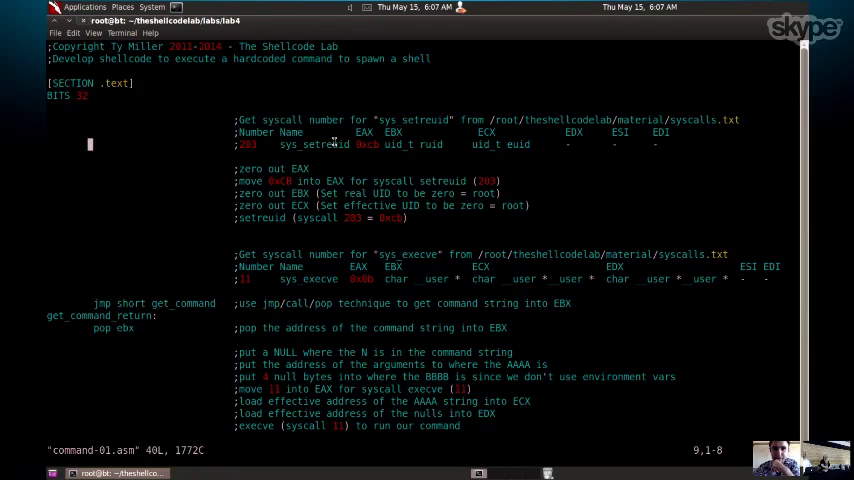
Step: Position on line 11 and indent the ';zero out EAX' comment rightward
{"action": "double_click", "coordinate": [315, 144]}
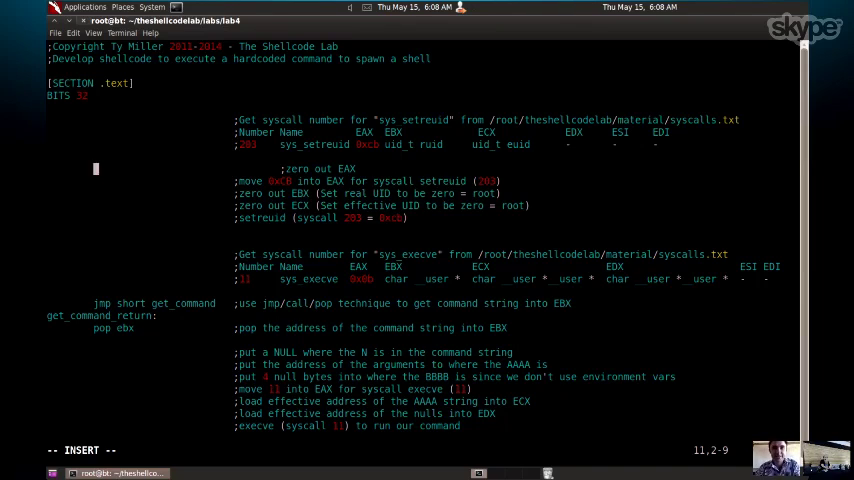
Step: Write 'xor eax,eax' and 'mov eax,0xcb' beside their setreuid comments
{"action": "type", "text": "xor"}
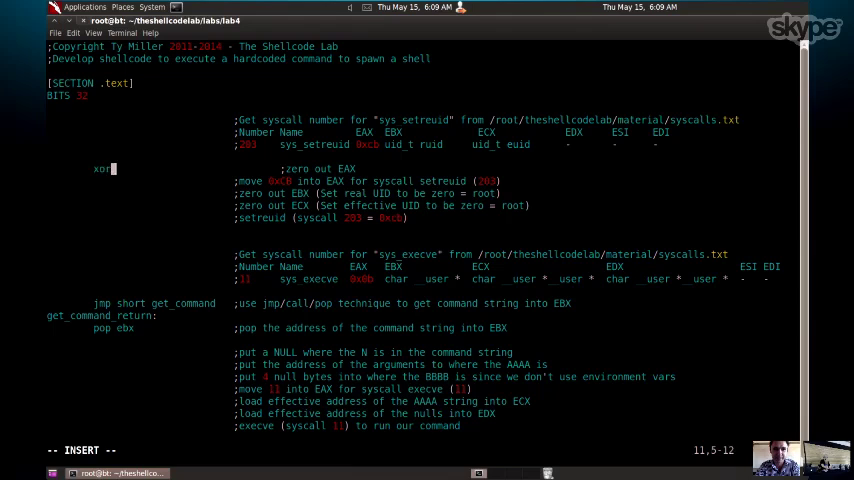
{"action": "type", "text": "eax,eax"}
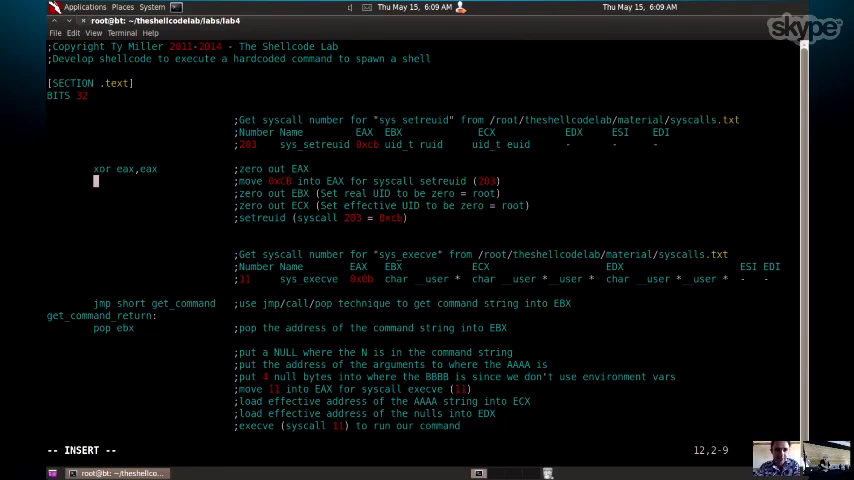
{"action": "type", "text": "mov"}
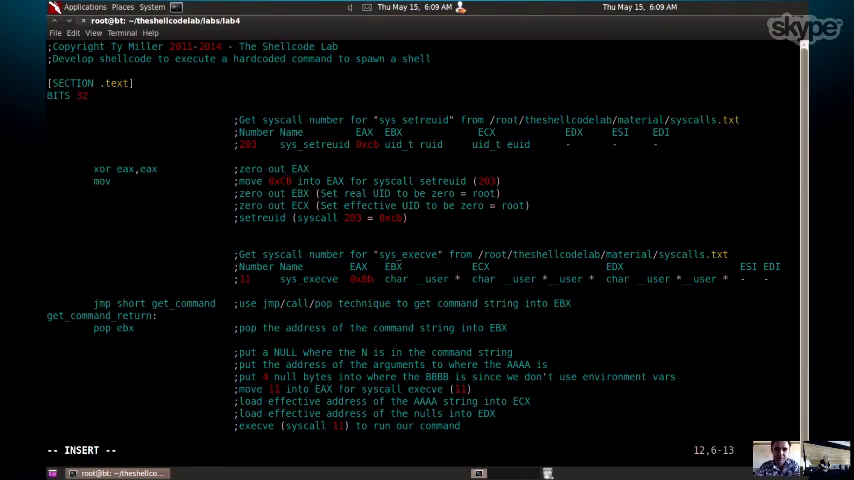
{"action": "type", "text": "eax"}
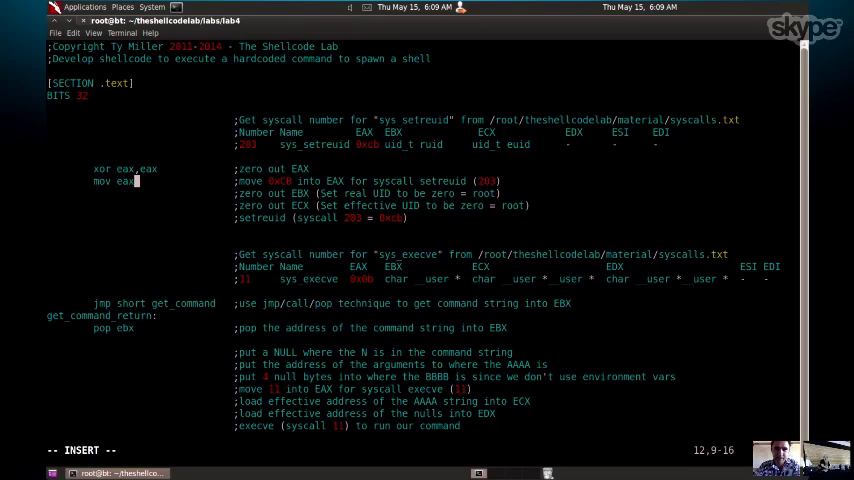
{"action": "type", "text": "0xcb"}
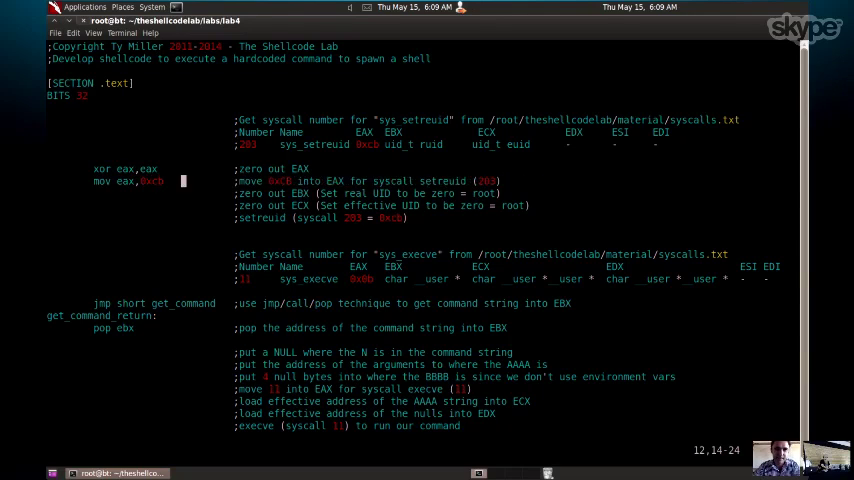
{"action": "double_click", "coordinate": [367, 144]}
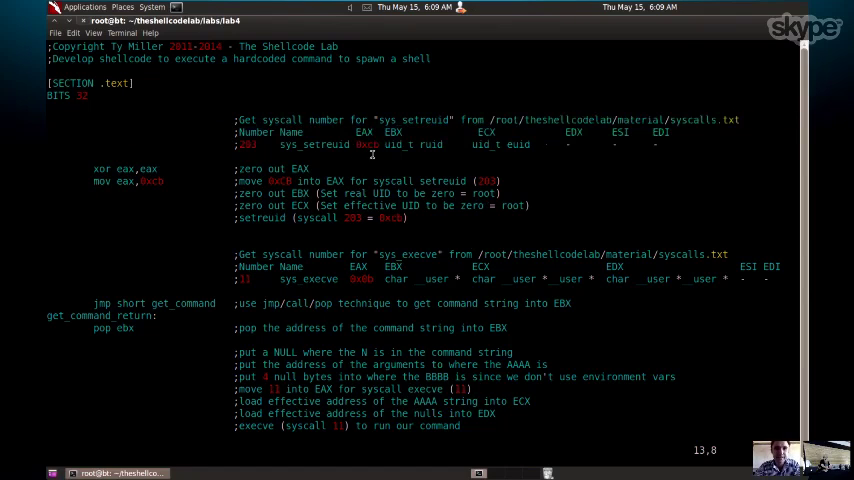
Step: Add 'xor ebx,ebx', 'xor ecx,ecx' and 'int 0x80' below 'mov eax,0xcb'
{"action": "key", "text": "i"}
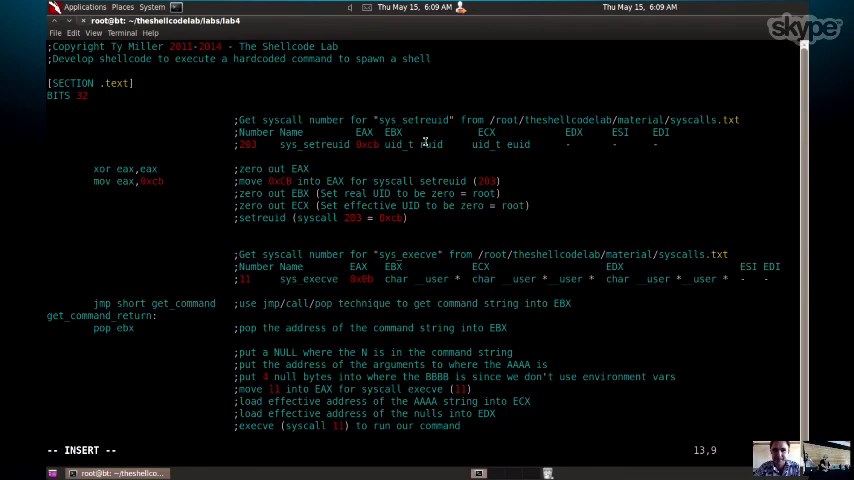
{"action": "double_click", "coordinate": [392, 131]}
{"action": "type", "text": "xor"}
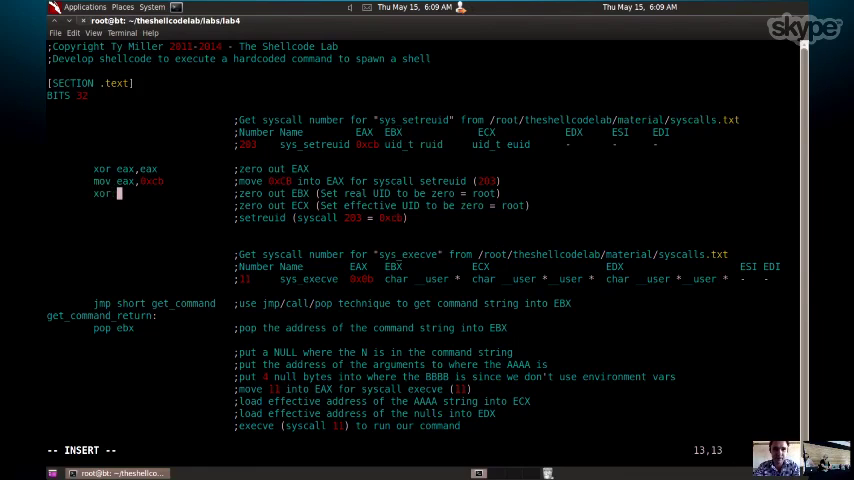
{"action": "type", "text": "ebx,ebx"}
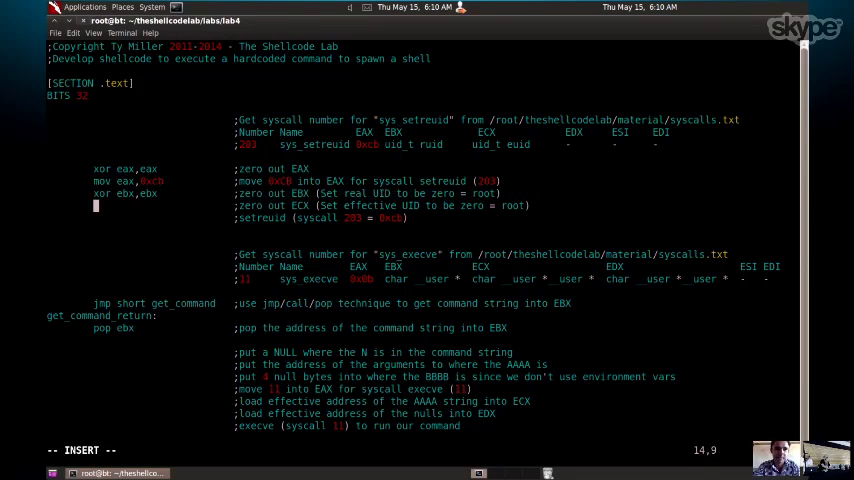
{"action": "type", "text": "xor ecx"}
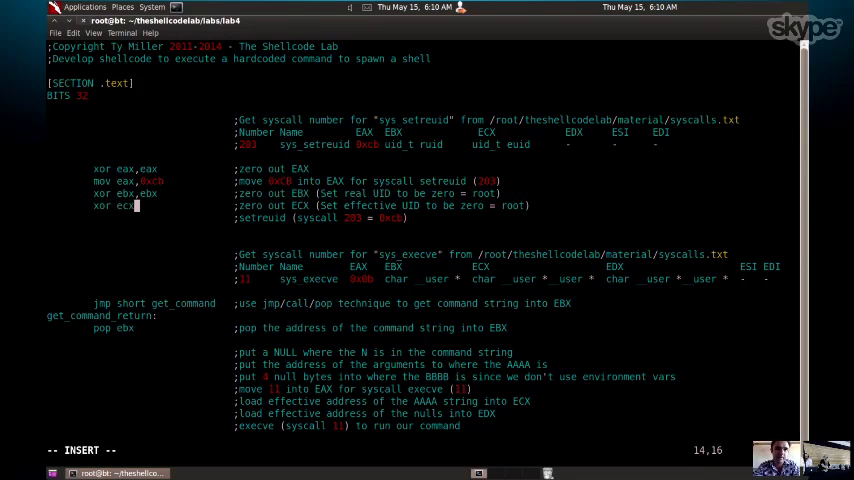
{"action": "type", "text": ",ecx"}
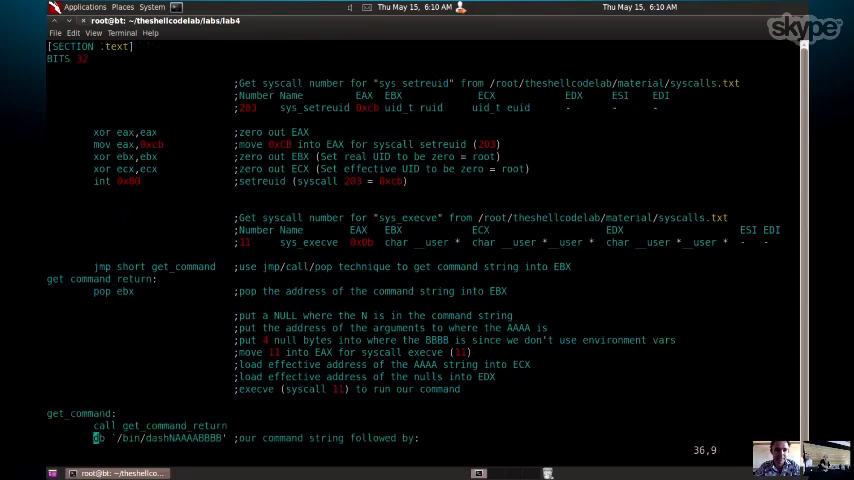
{"action": "scroll", "scroll_direction": "down", "scroll_amount": 3}
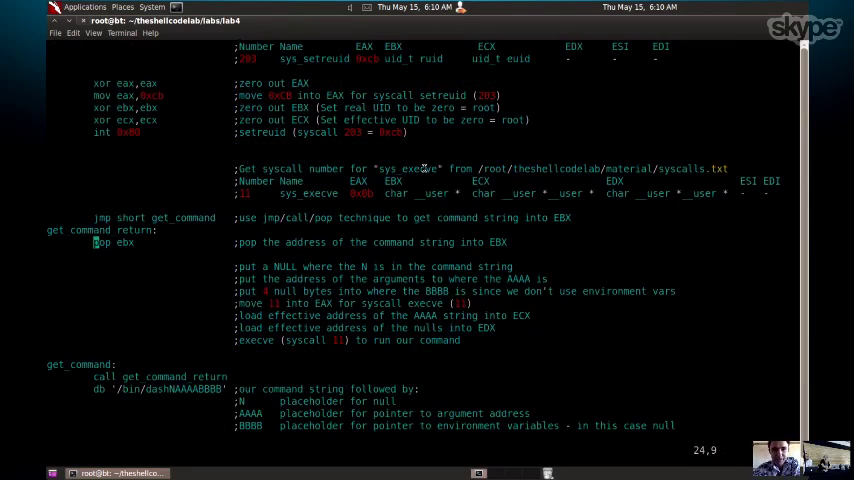
{"action": "double_click", "coordinate": [418, 168]}
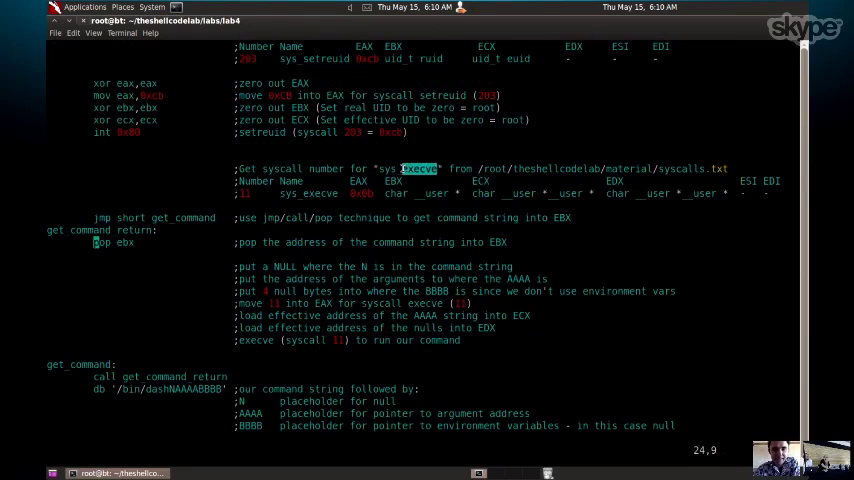
{"action": "mouse_move", "coordinate": [408, 214]}
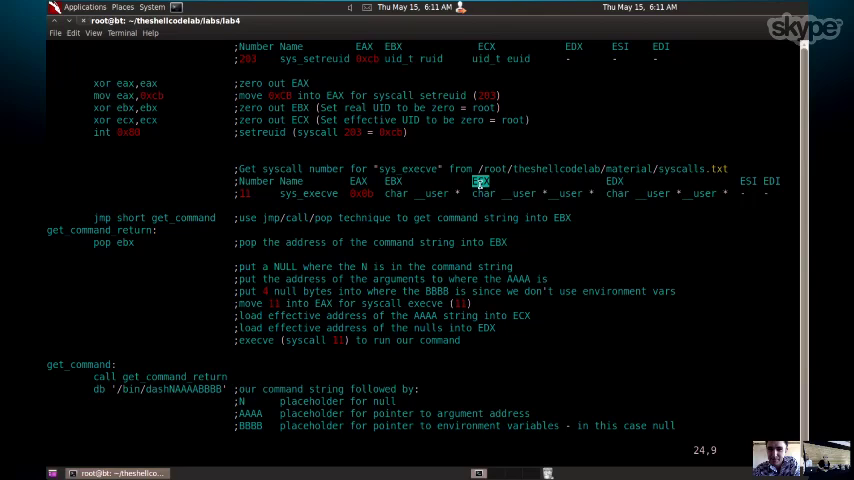
{"action": "mouse_move", "coordinate": [500, 192]}
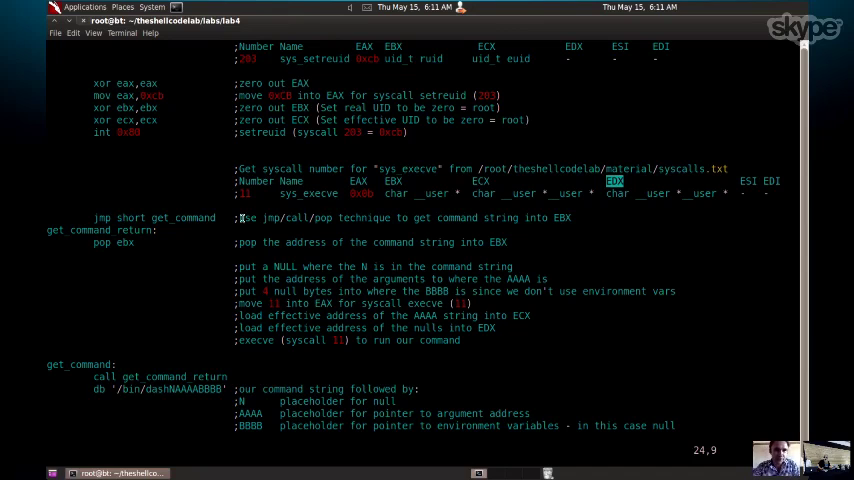
Step: Select the 'pop ebx' line and open a blank insert line beneath it
{"action": "double_click", "coordinate": [183, 218]}
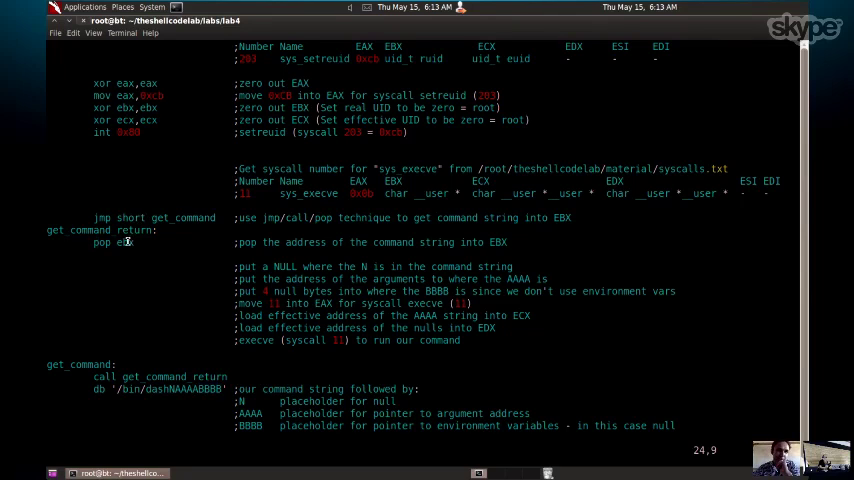
{"action": "double_click", "coordinate": [123, 242]}
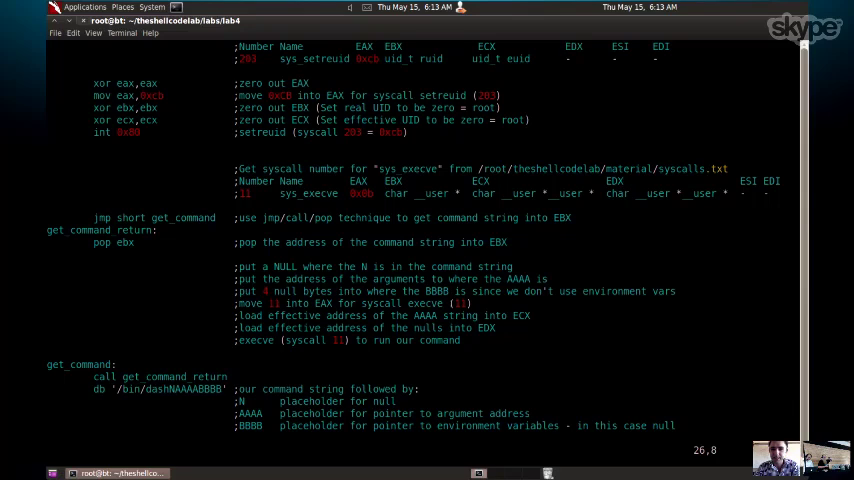
{"action": "key", "text": "i"}
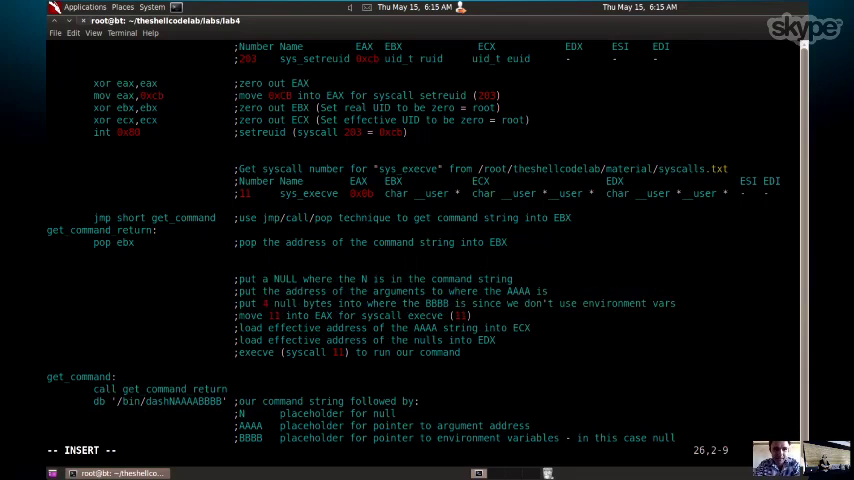
Step: Type 'xor eax,eax' on the new line and continue to the next line
{"action": "type", "text": "xor eax,eax"}
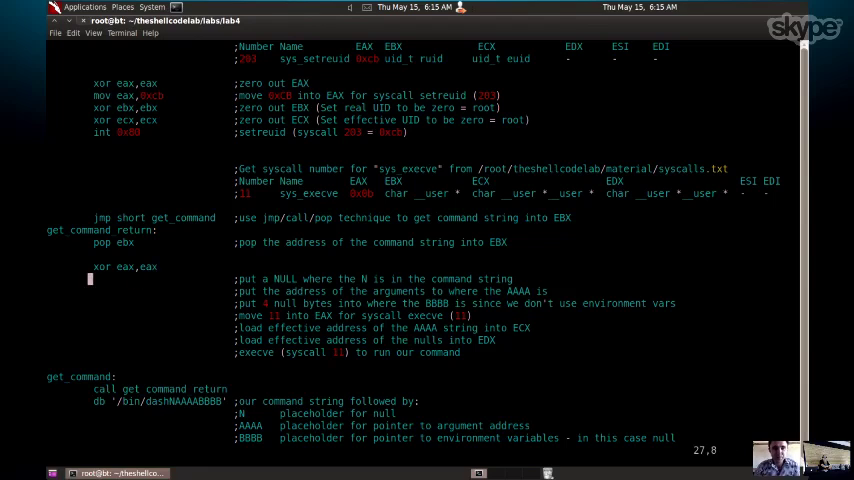
{"action": "key", "text": "i"}
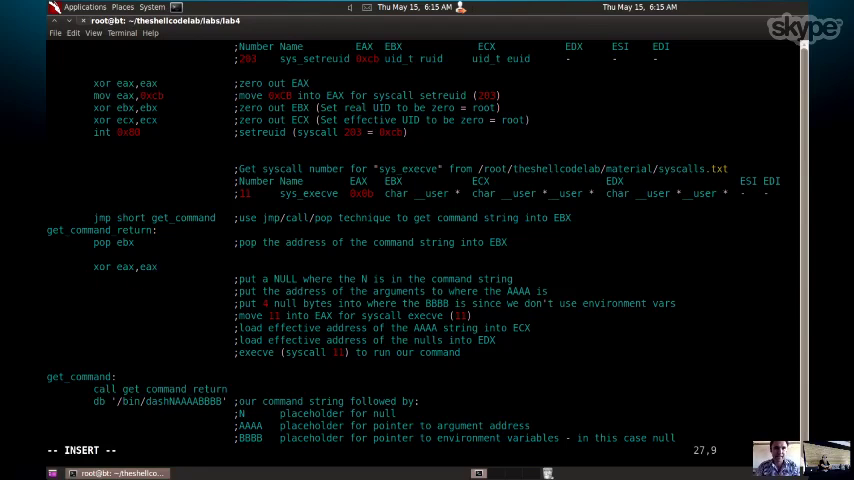